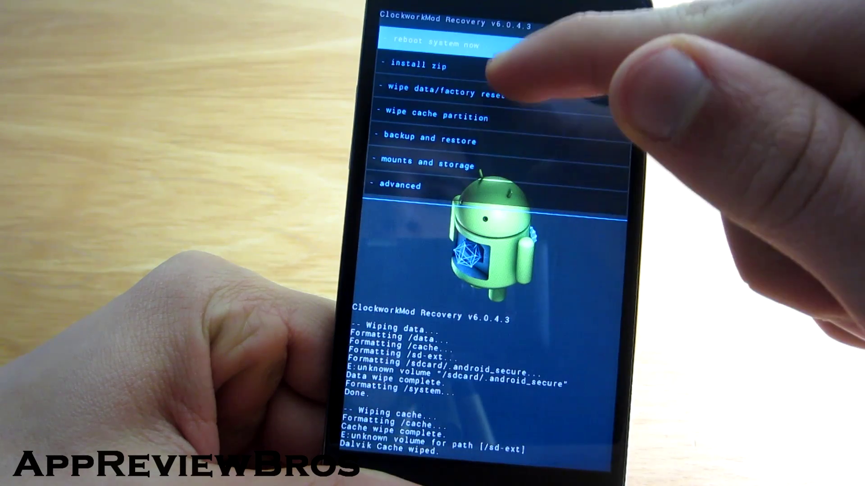
Select "install zip" from the recovery main menu to reach the zip install options
click(413, 67)
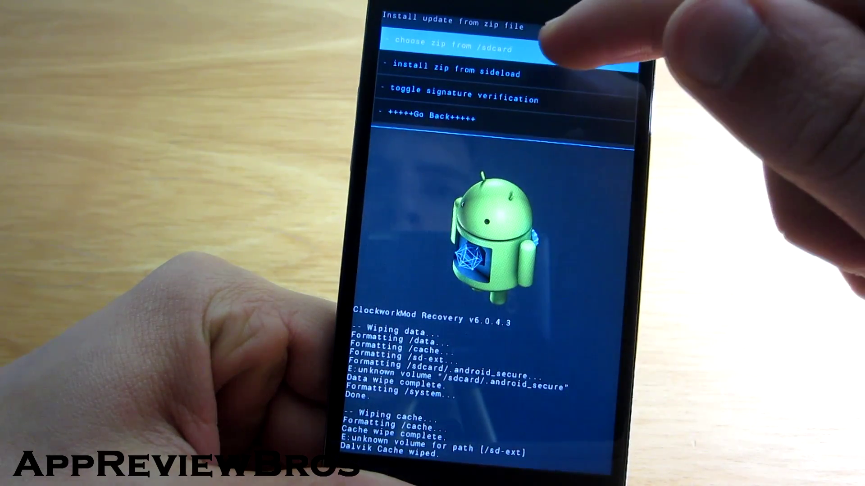